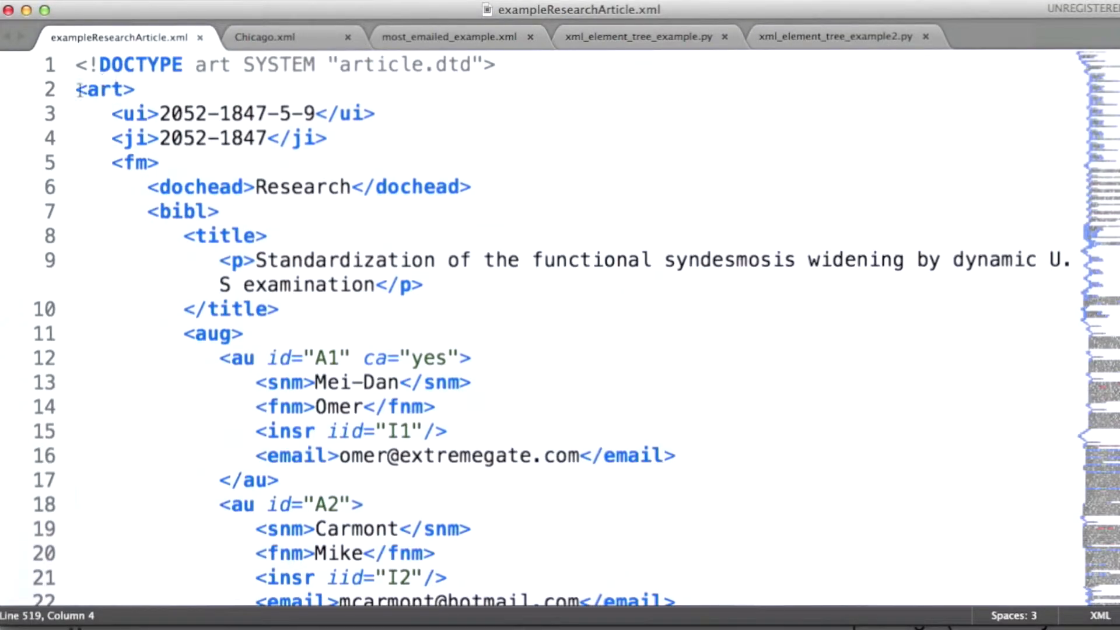
- Highlight the root <art> opening tag on line 2, then the <fm> opening tag on line 5
{"action": "double_click", "coordinate": [104, 90]}
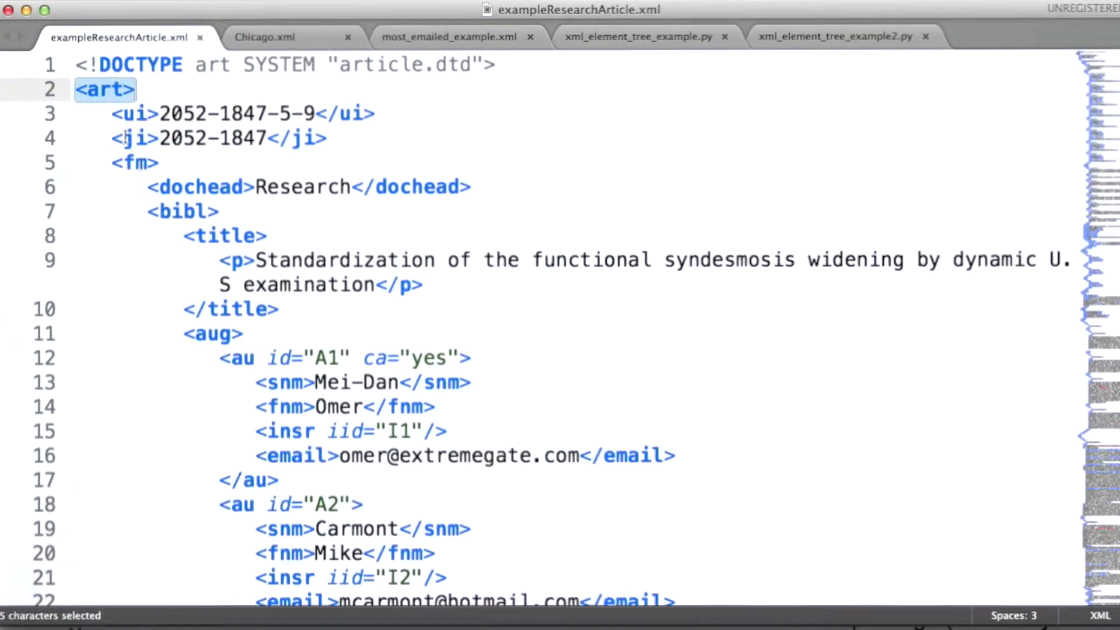
{"action": "left_click", "coordinate": [111, 114]}
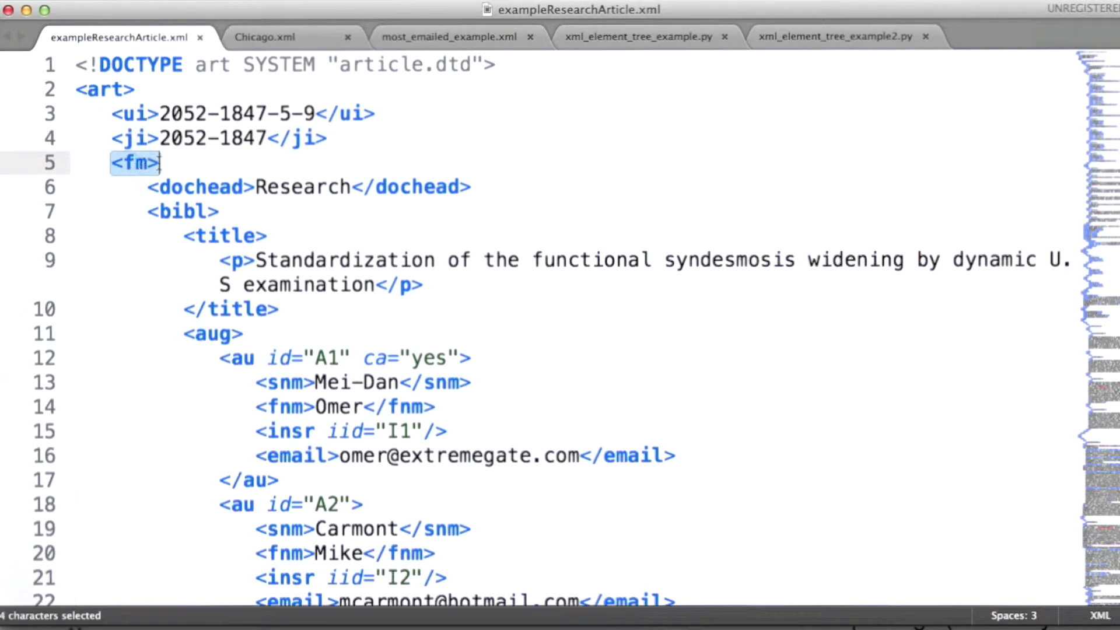
{"action": "mouse_move", "coordinate": [406, 169]}
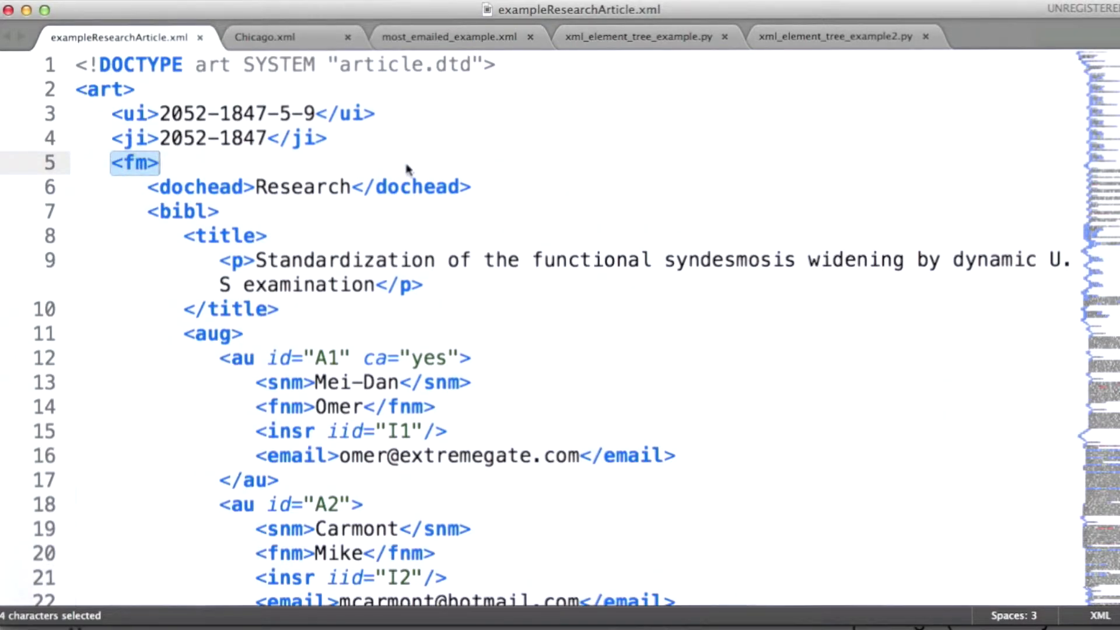